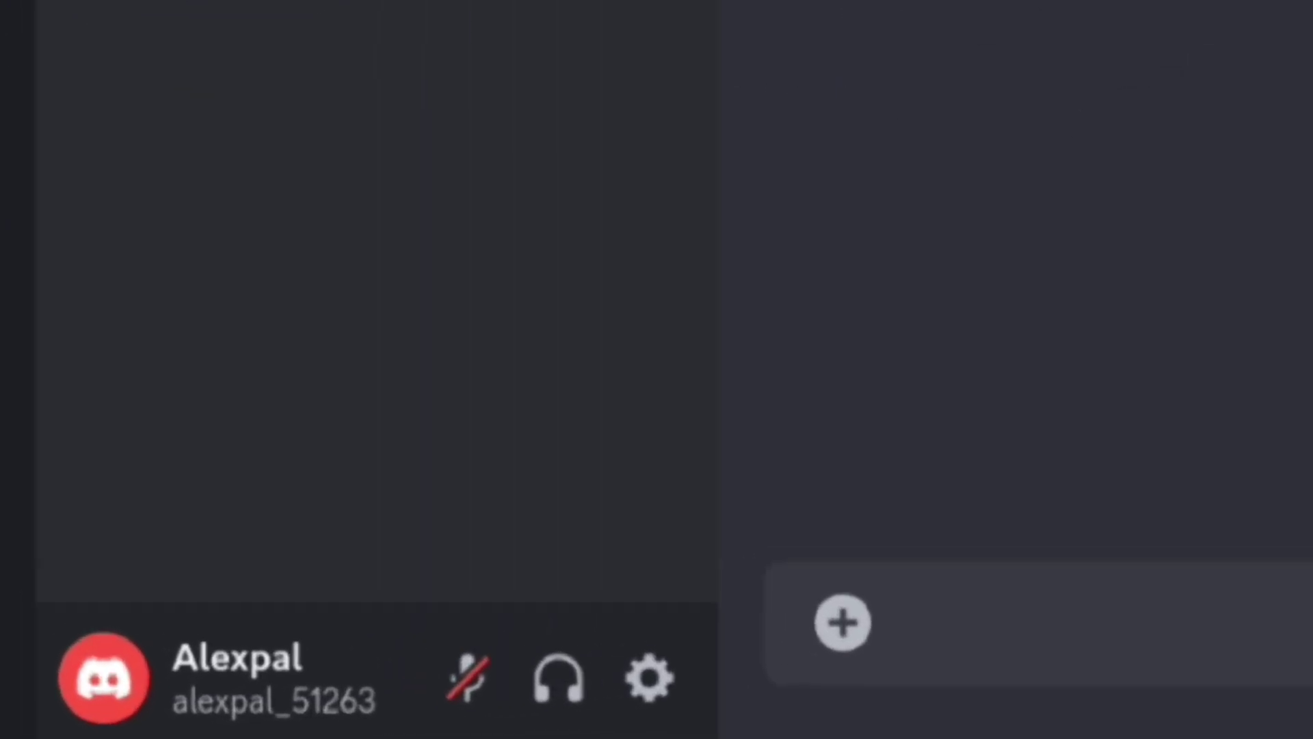
mouse_move(649, 679)
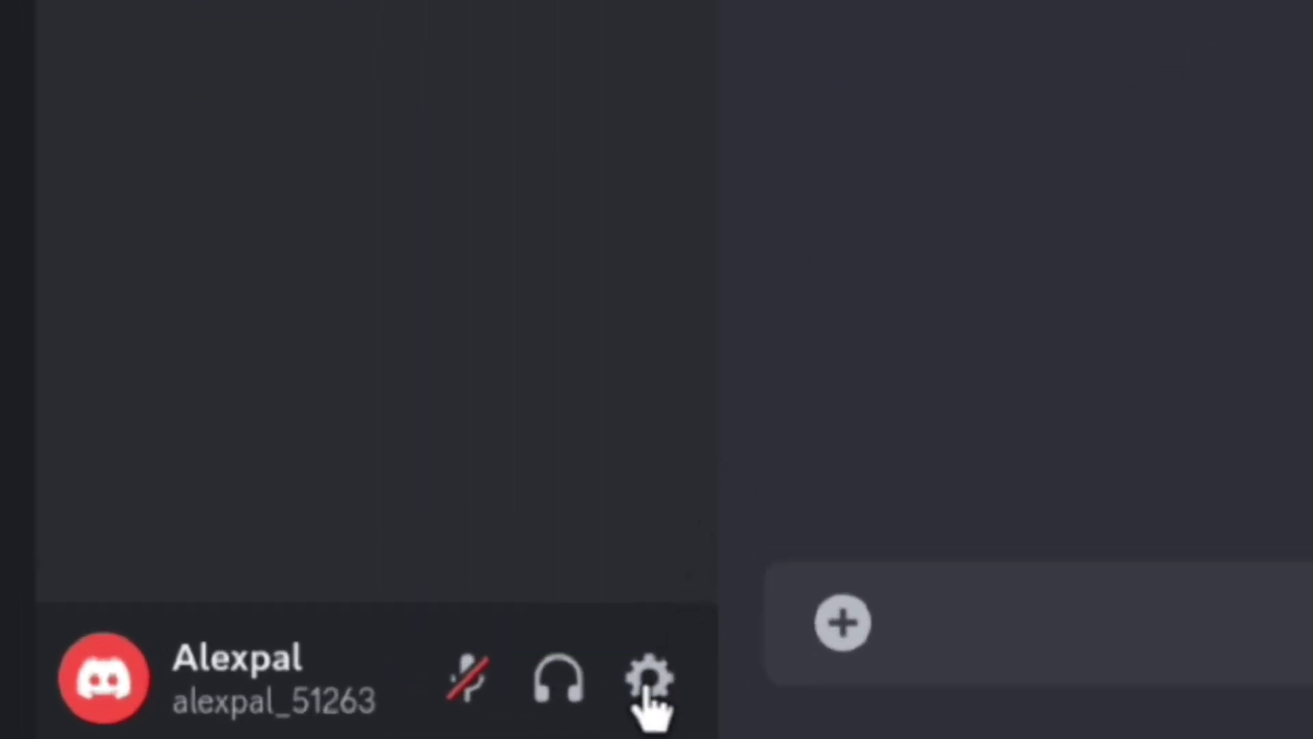
Step: Open User Settings from the gear icon beside the username
left_click(648, 678)
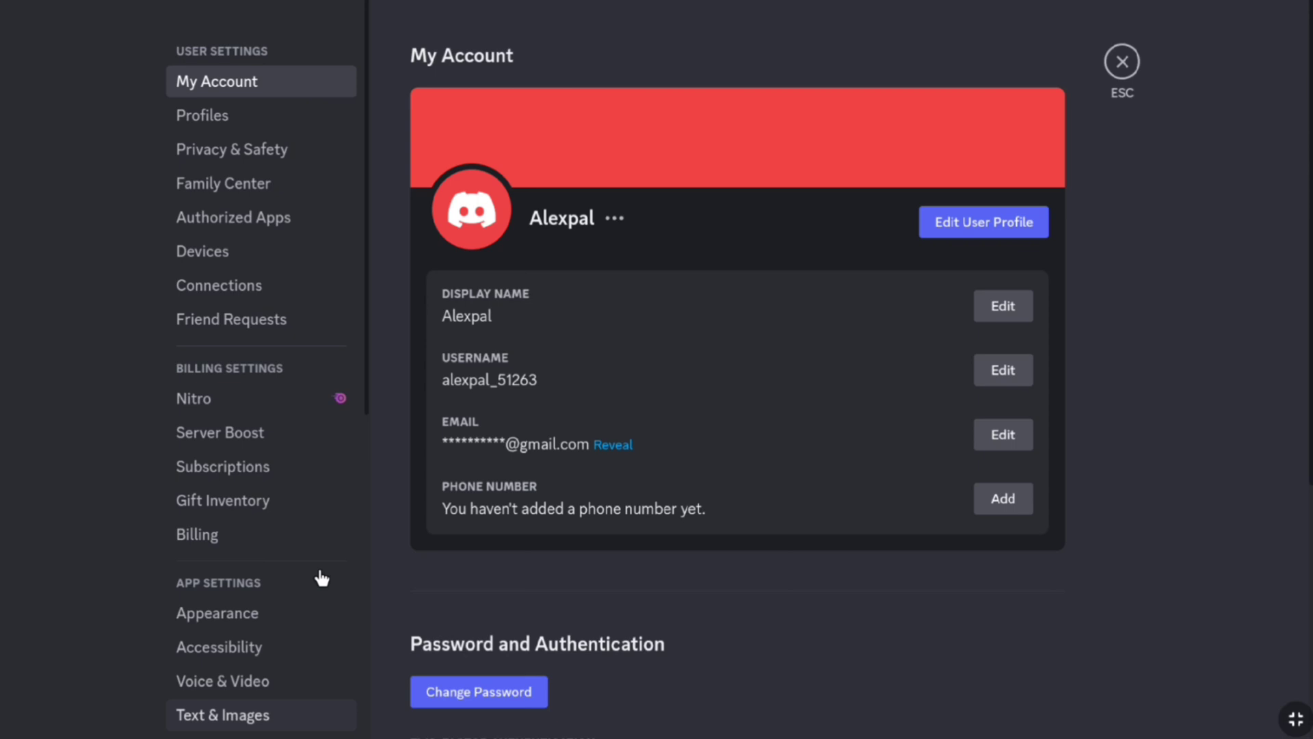
Step: Go to Connections and start removing the linked PayPal account
left_click(219, 285)
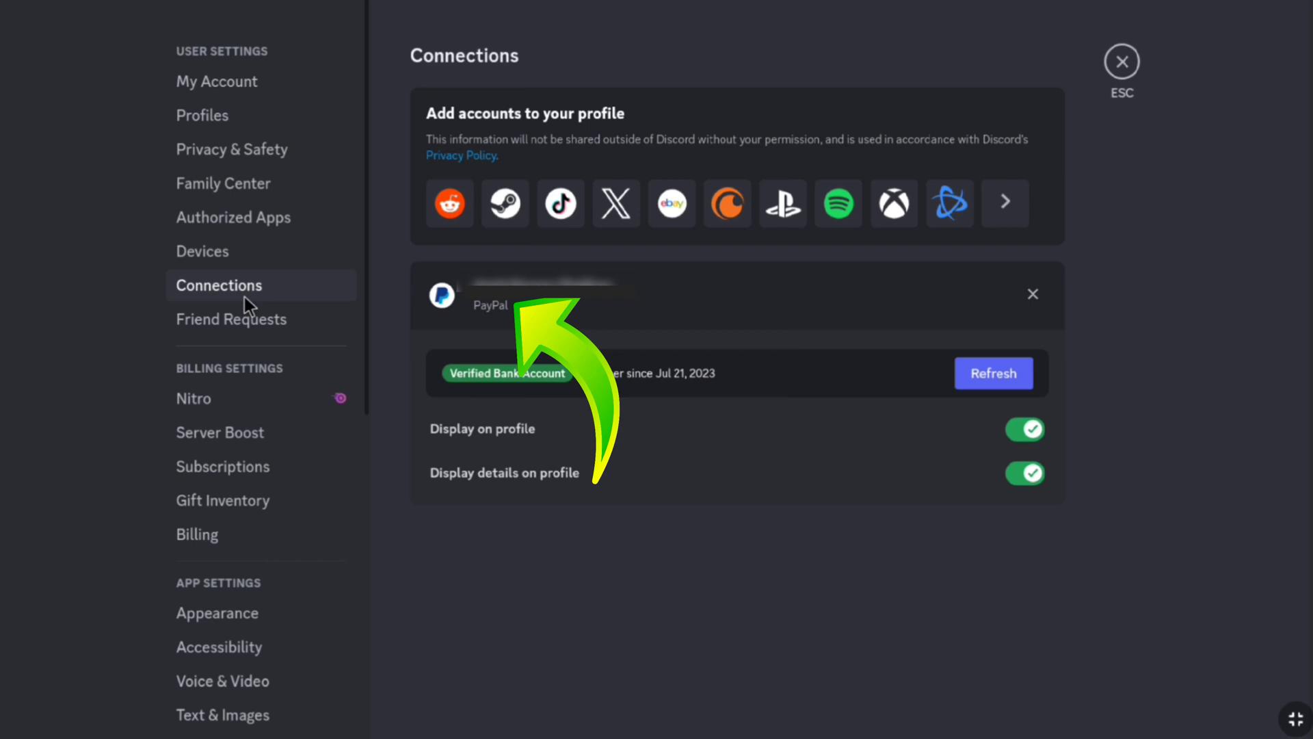
mouse_move(256, 320)
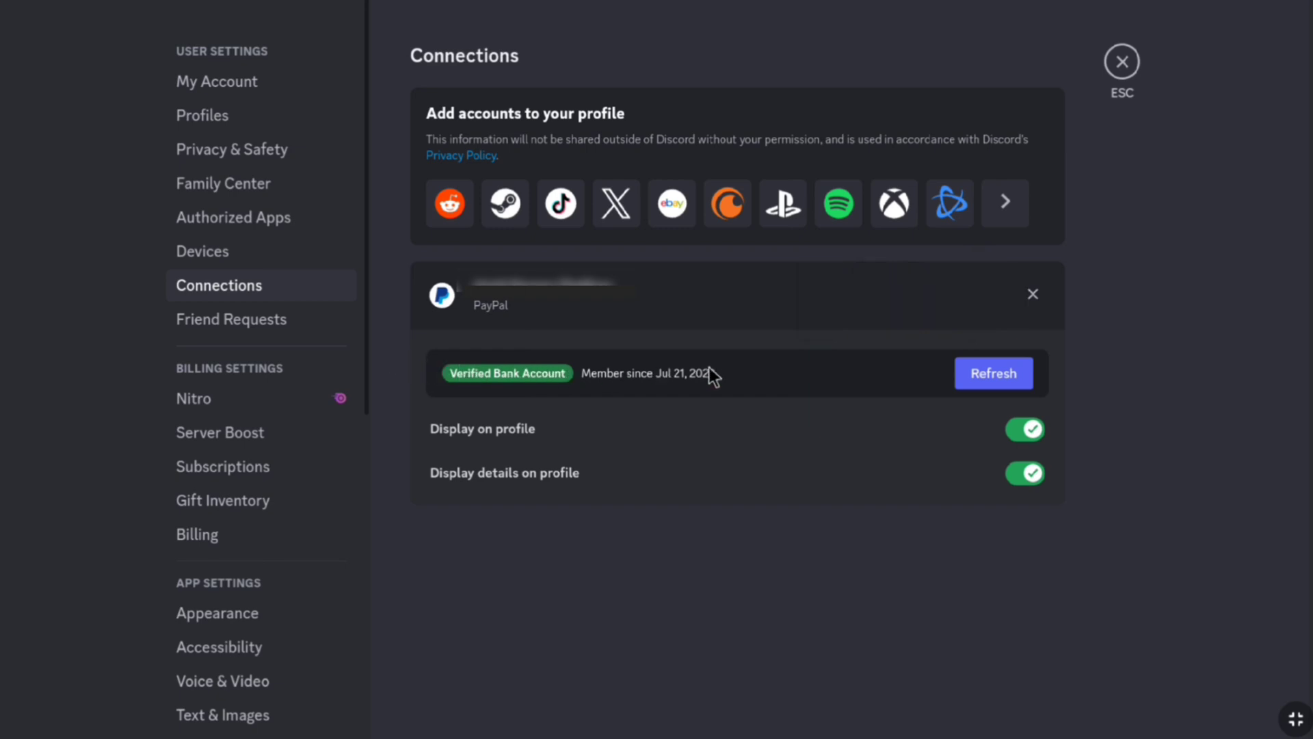
mouse_move(898, 347)
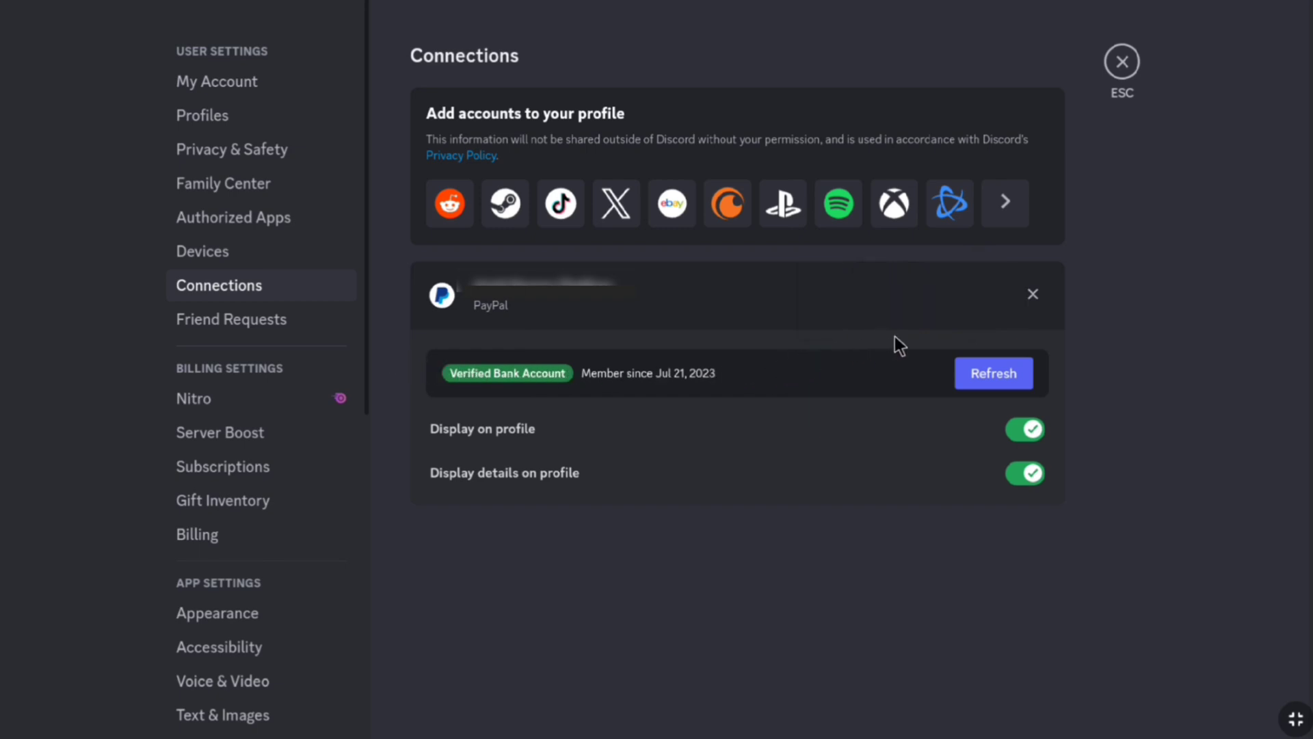
mouse_move(1034, 301)
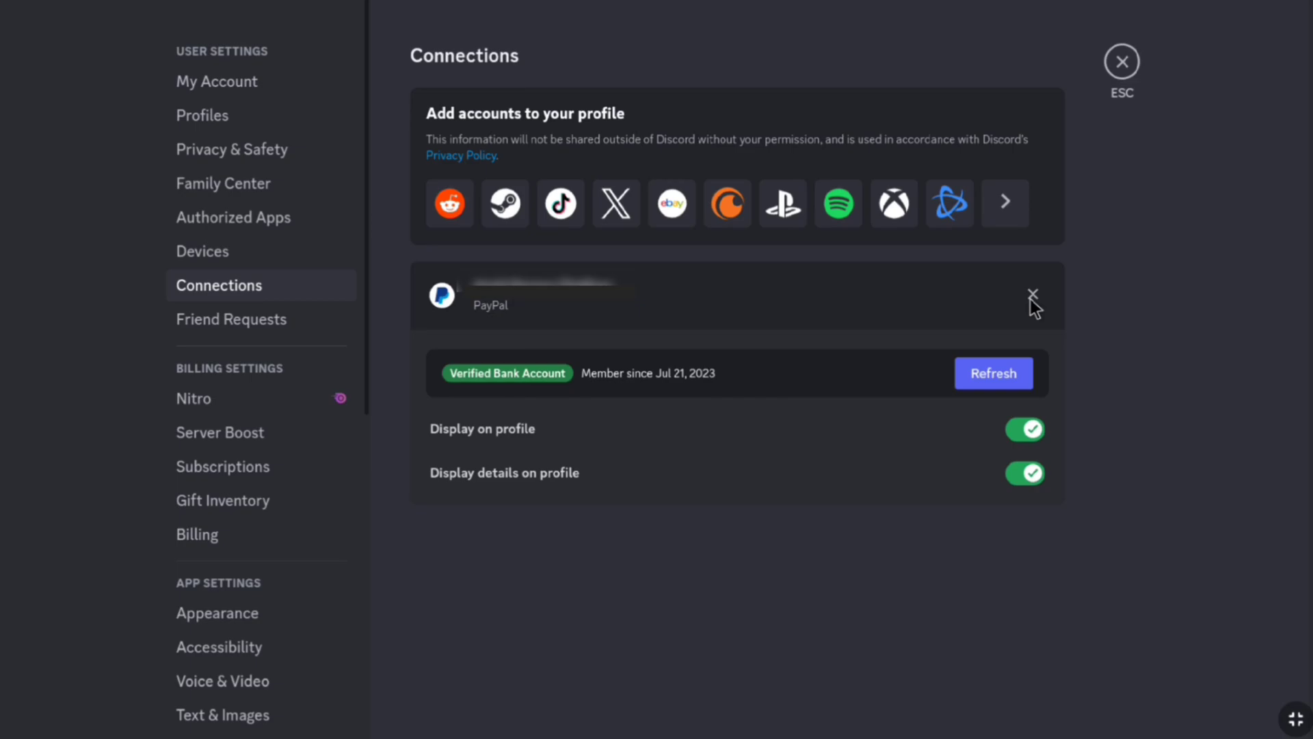
left_click(1033, 295)
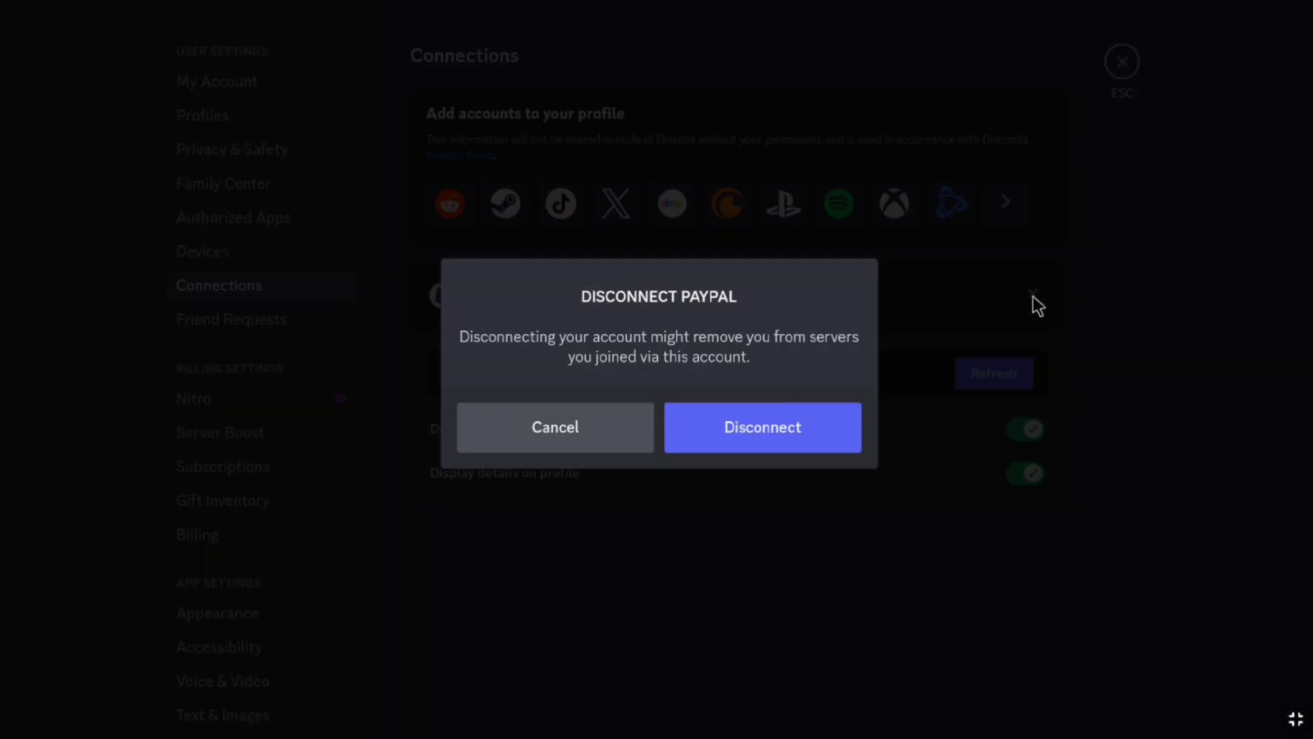
Step: Confirm disconnecting PayPal so the page reads No Connections
left_click(760, 427)
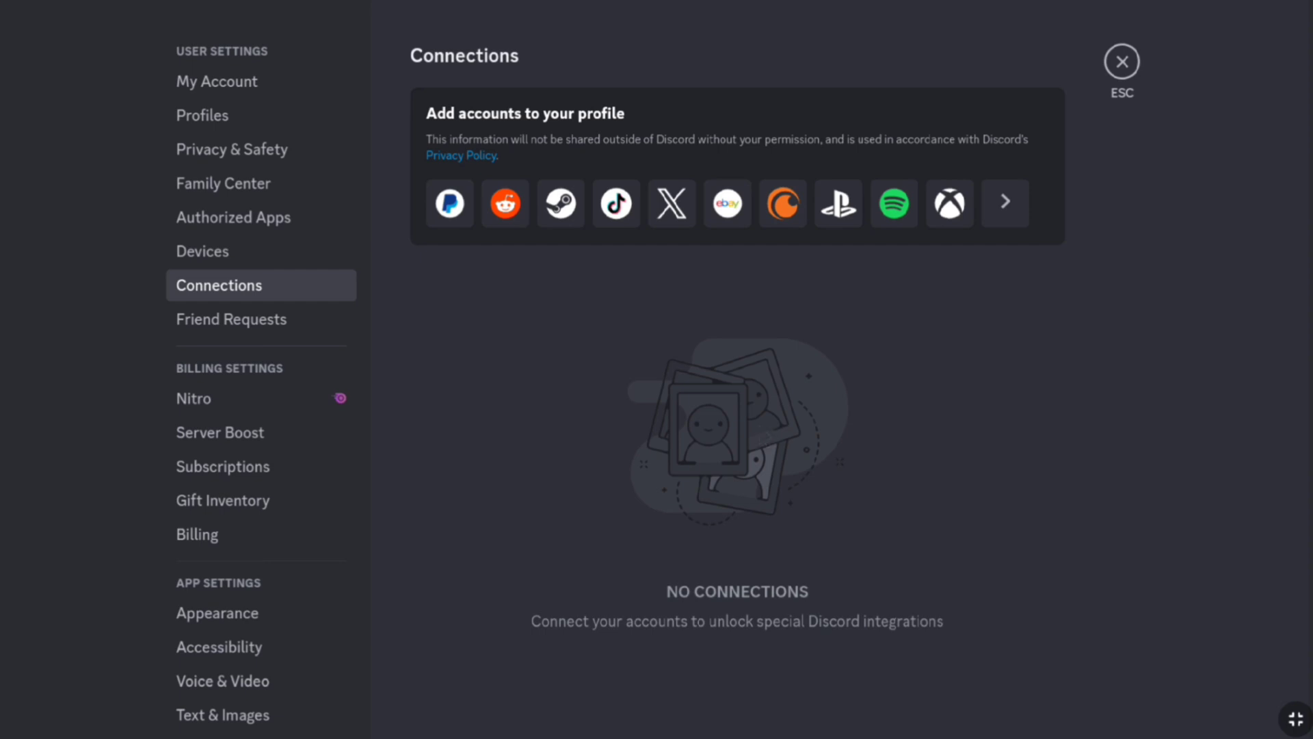
mouse_move(792, 427)
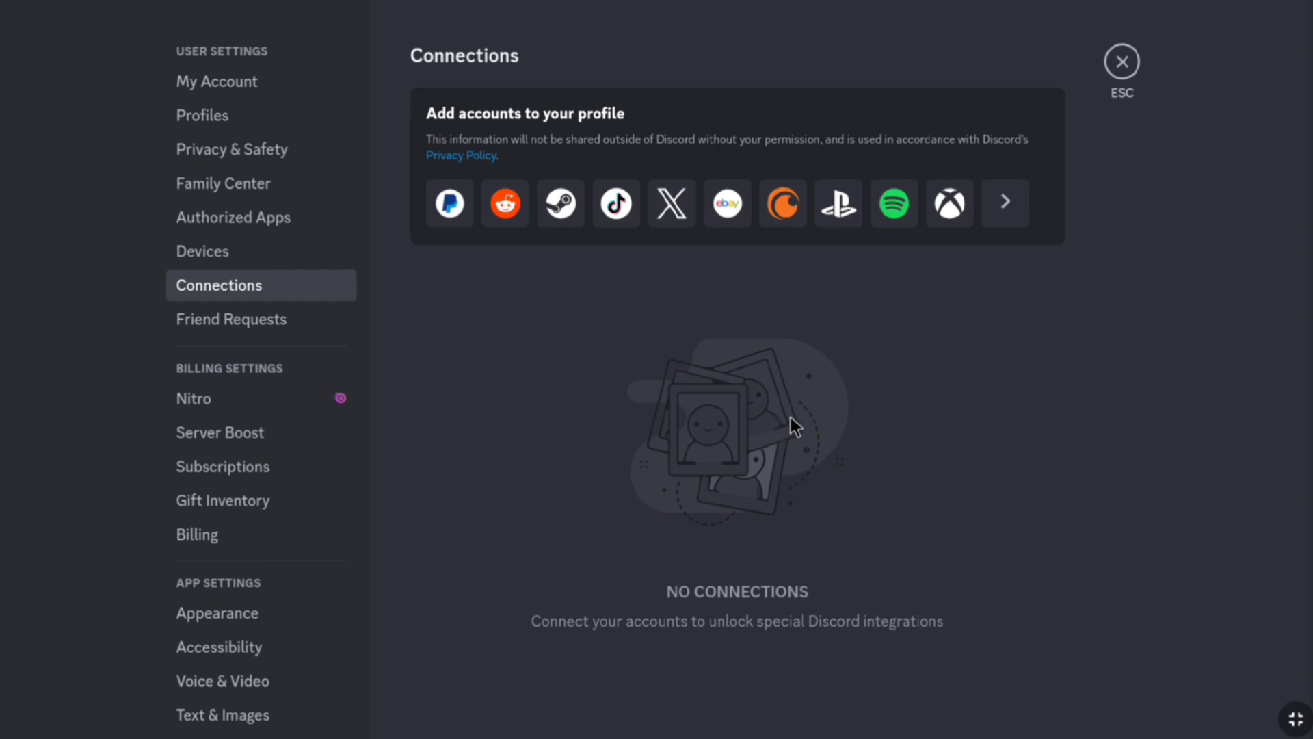
mouse_move(782, 407)
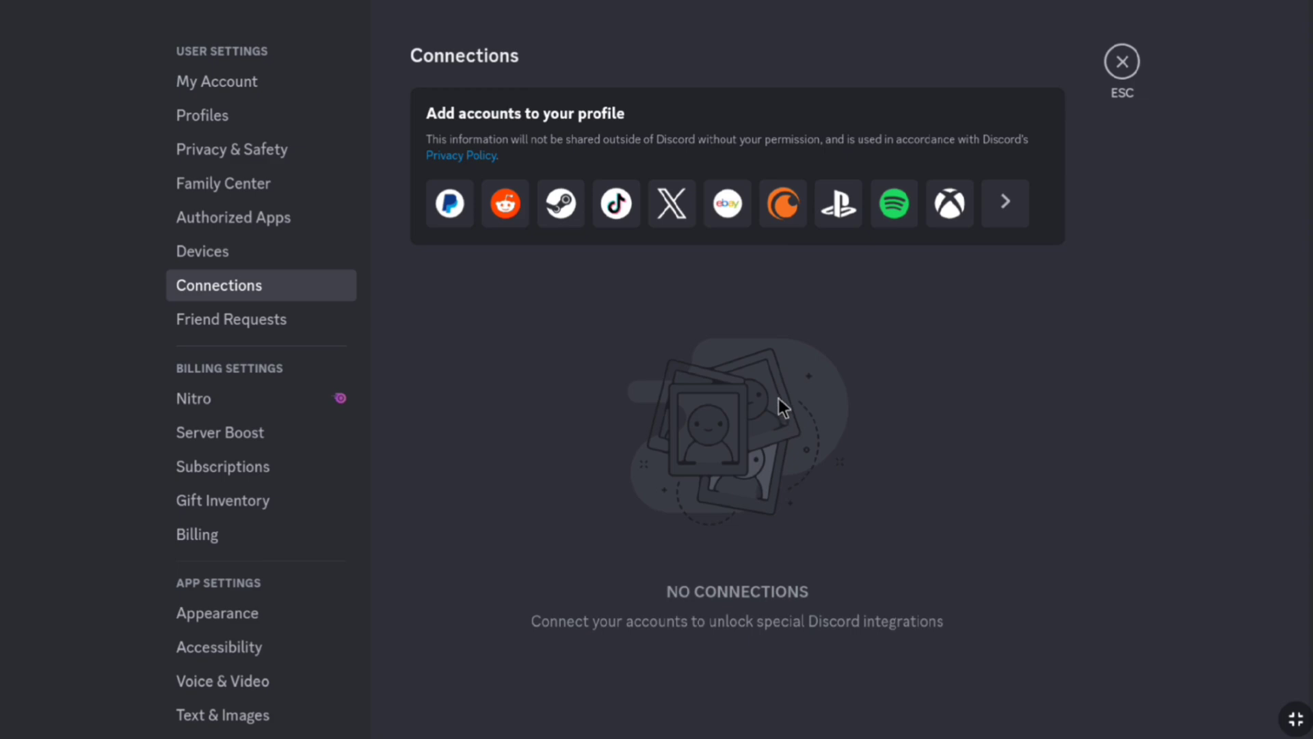